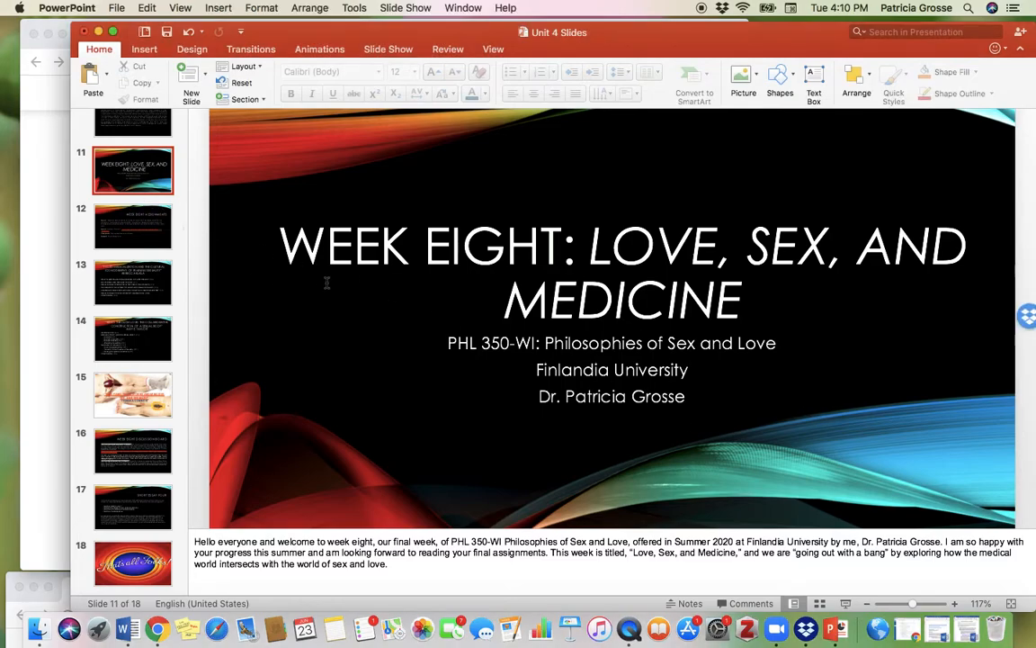
# Step: Show slide 12, Week Eight Assignments, listing readings, discussion activities and Short Essay Four
pyautogui.click(132, 226)
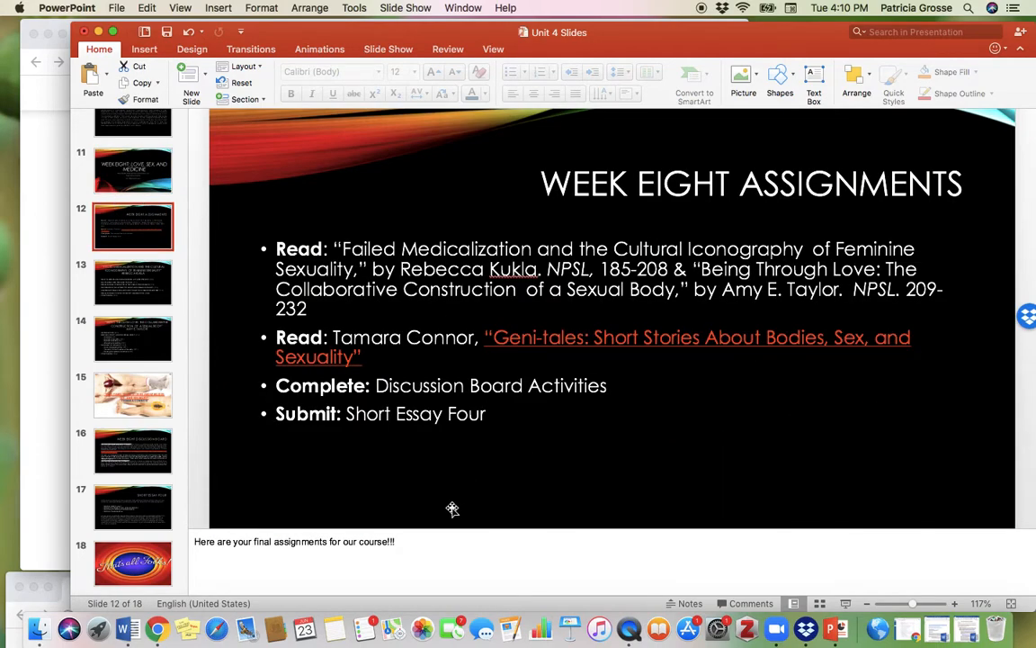
pyautogui.moveTo(601, 438)
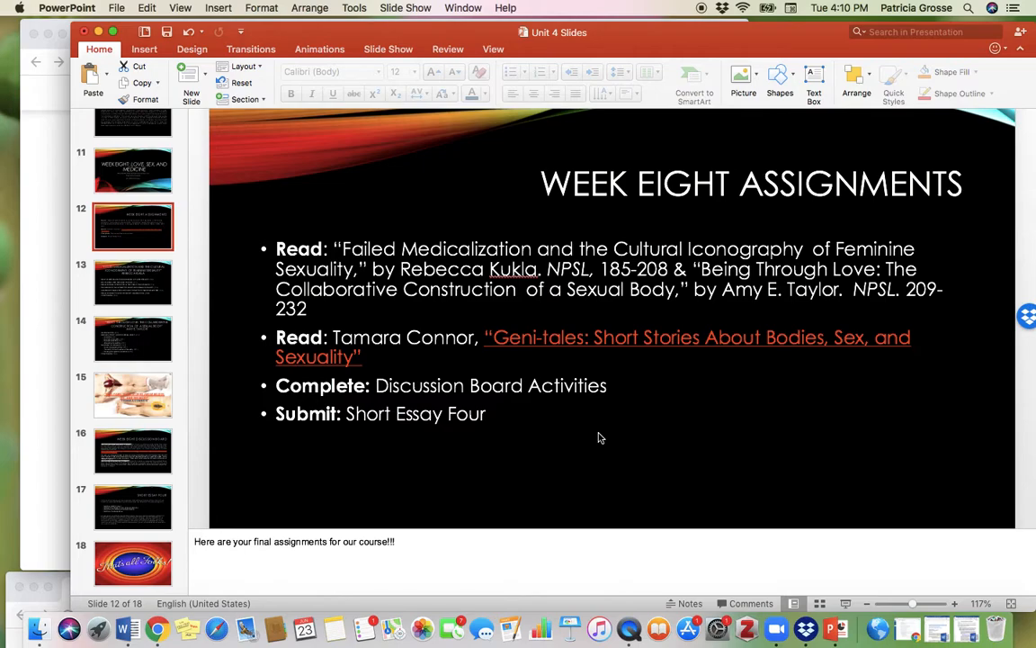
# Step: Show slide 13, outlining Rebecca Kukla's 'Failed Medicalization' chapter with section page numbers
pyautogui.click(133, 281)
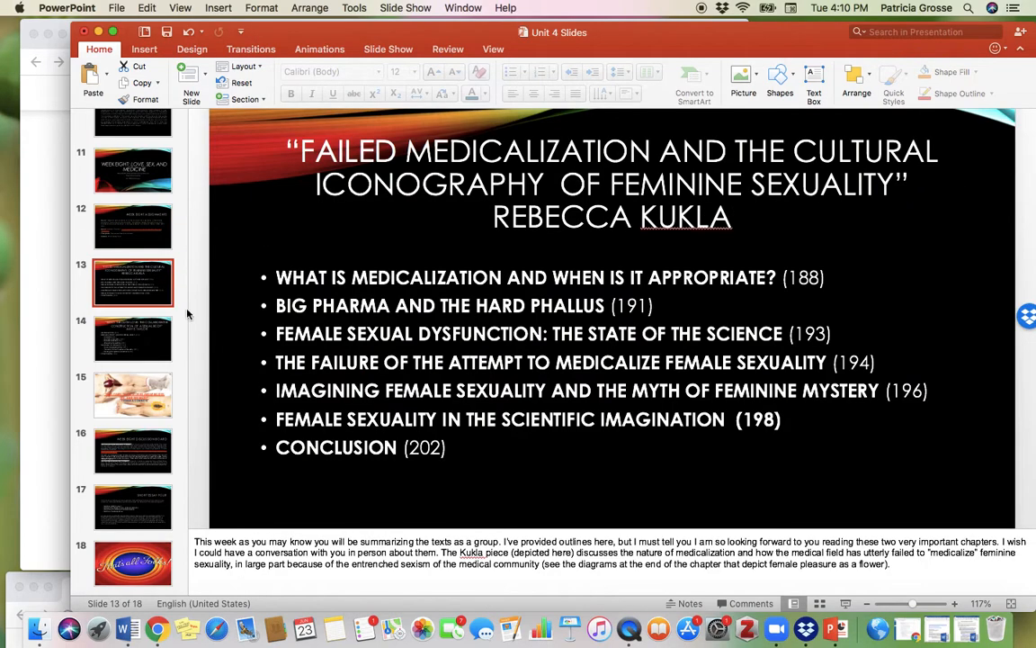
pyautogui.moveTo(600, 568)
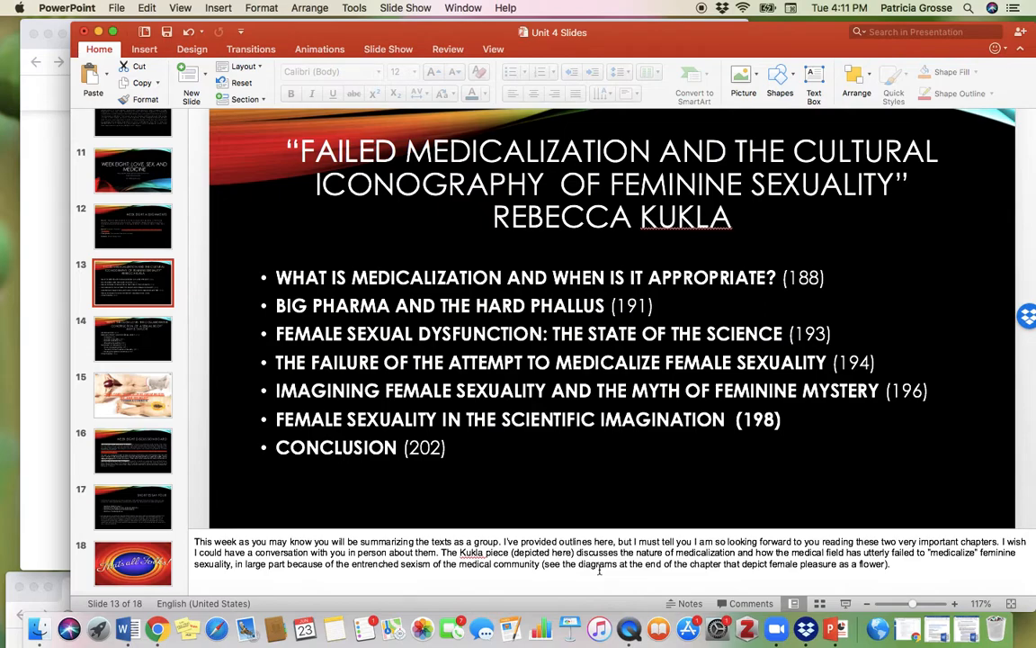
# Step: Show slide 14, outlining Amy E. Taylor's 'Being Through Love' chapter with page numbers
pyautogui.click(133, 338)
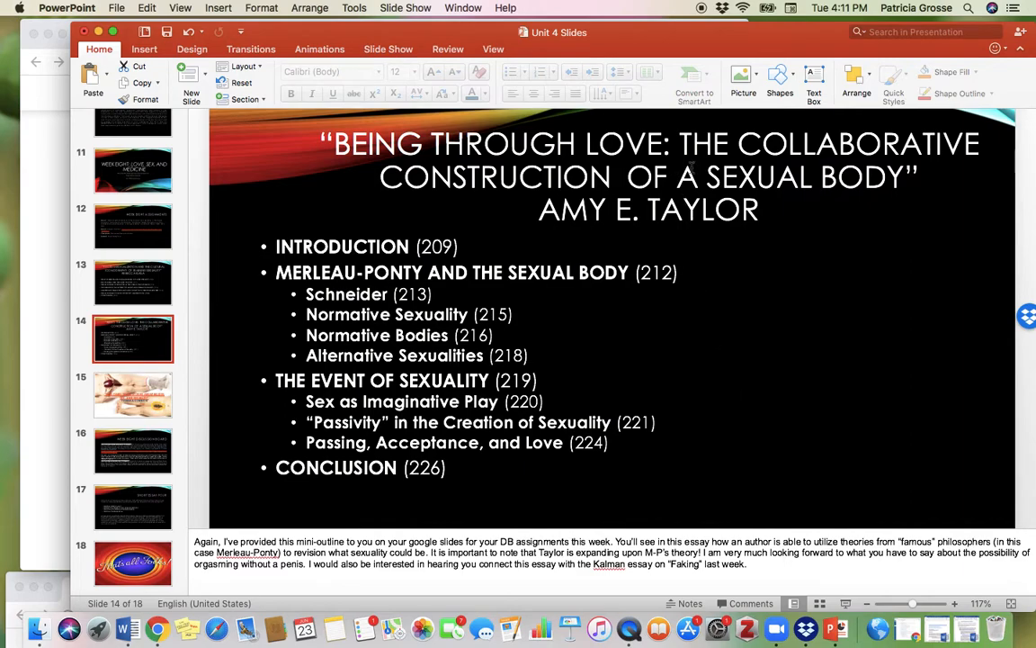
pyautogui.moveTo(894, 454)
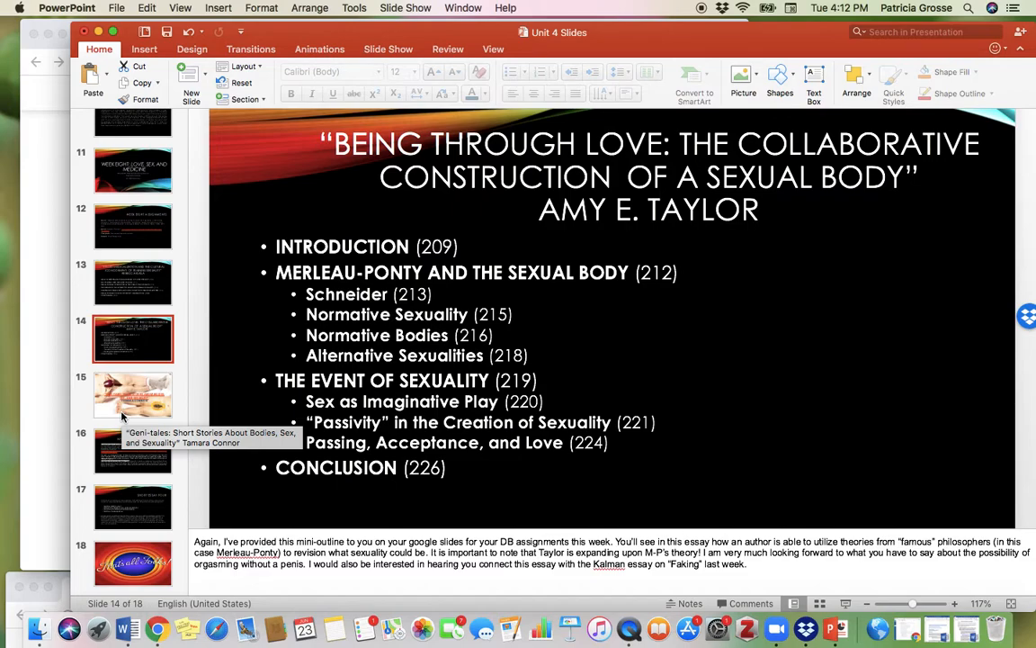
# Step: Show slide 15, the title slide for Tamara Connor's 'Geni-tales' short stories
pyautogui.click(133, 395)
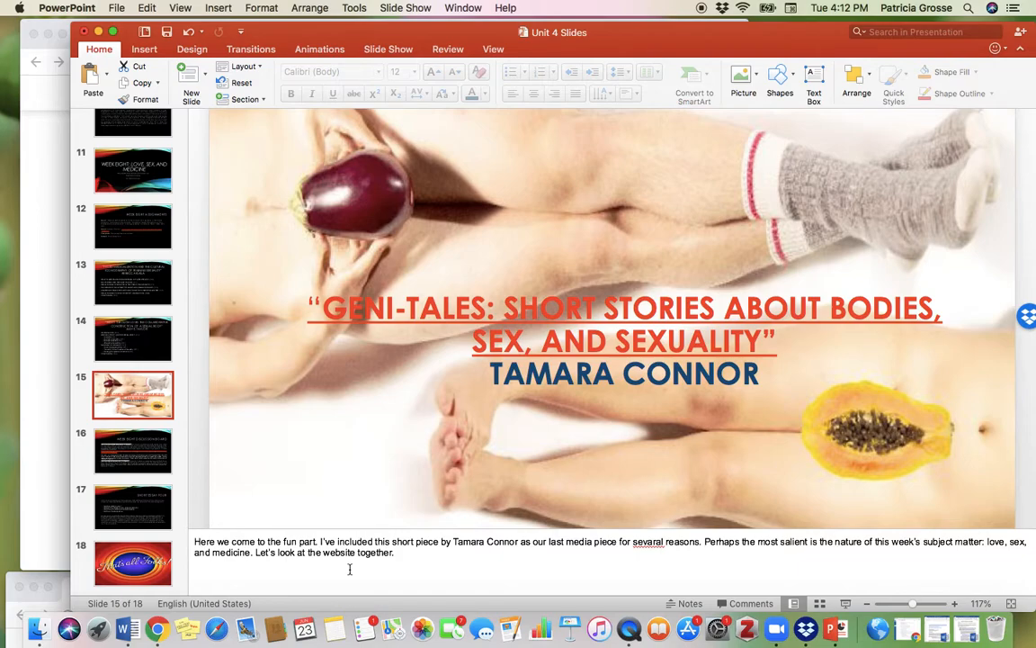
pyautogui.moveTo(675, 586)
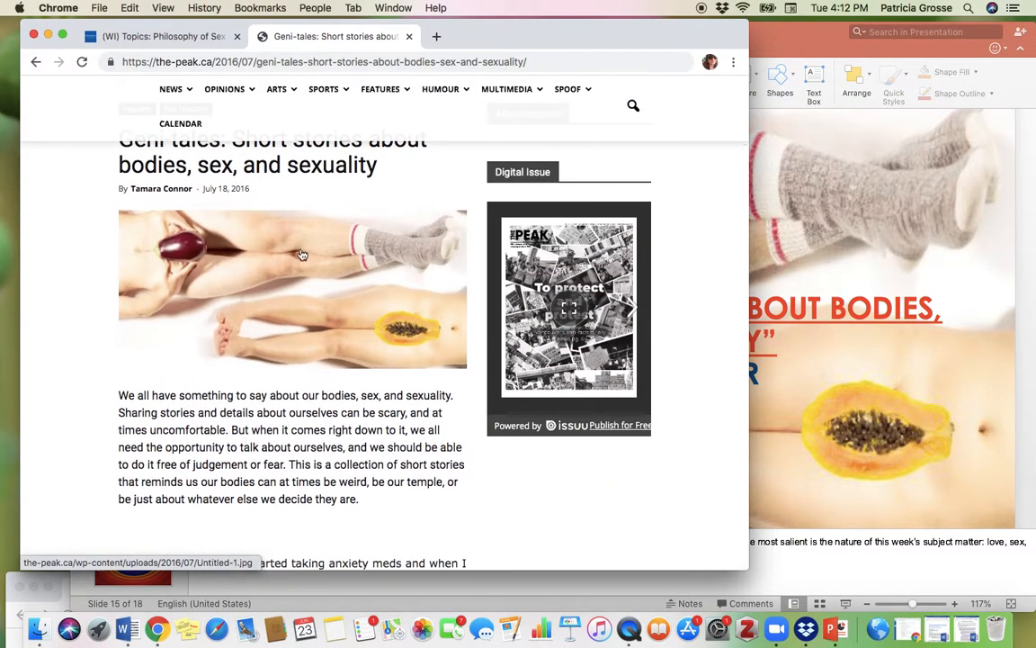
# Step: Scroll through several stories of the Geni-tales article in Chrome
pyautogui.scroll(-3)
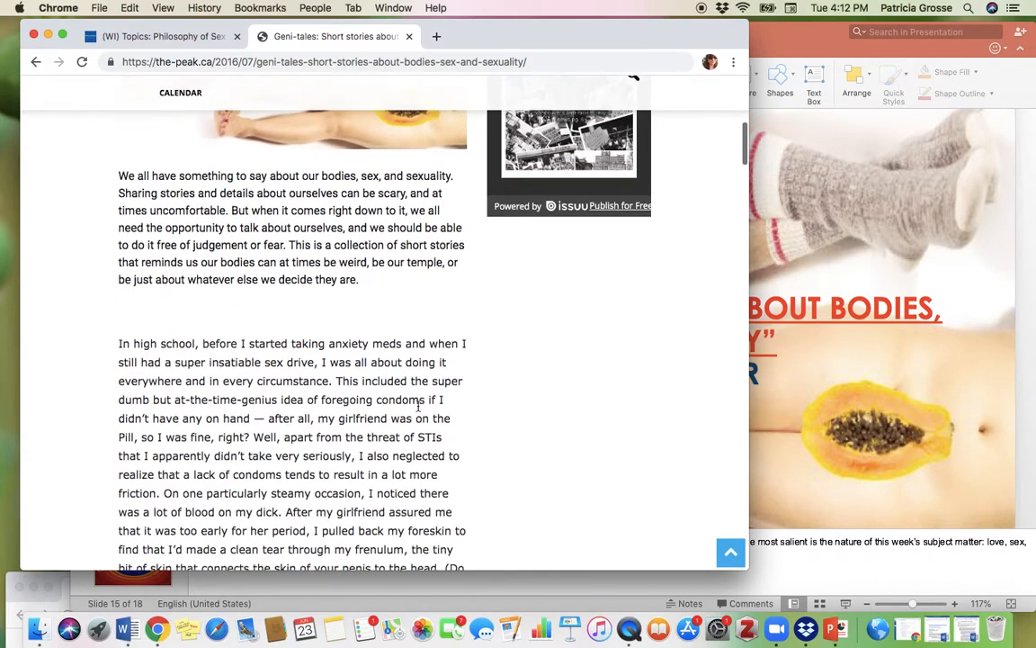
pyautogui.scroll(-3)
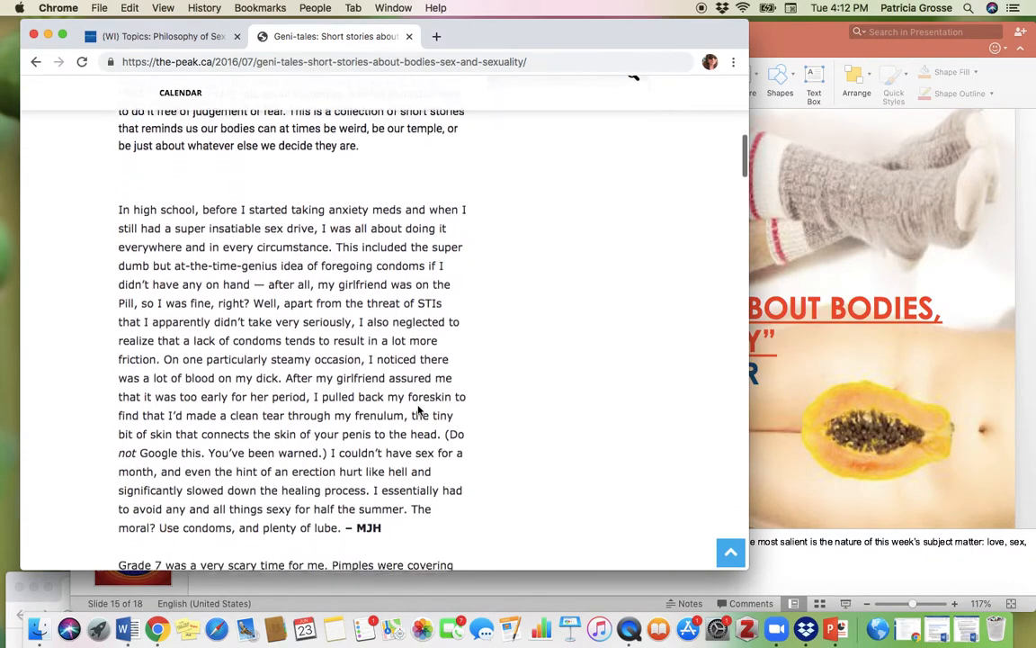
pyautogui.scroll(-3)
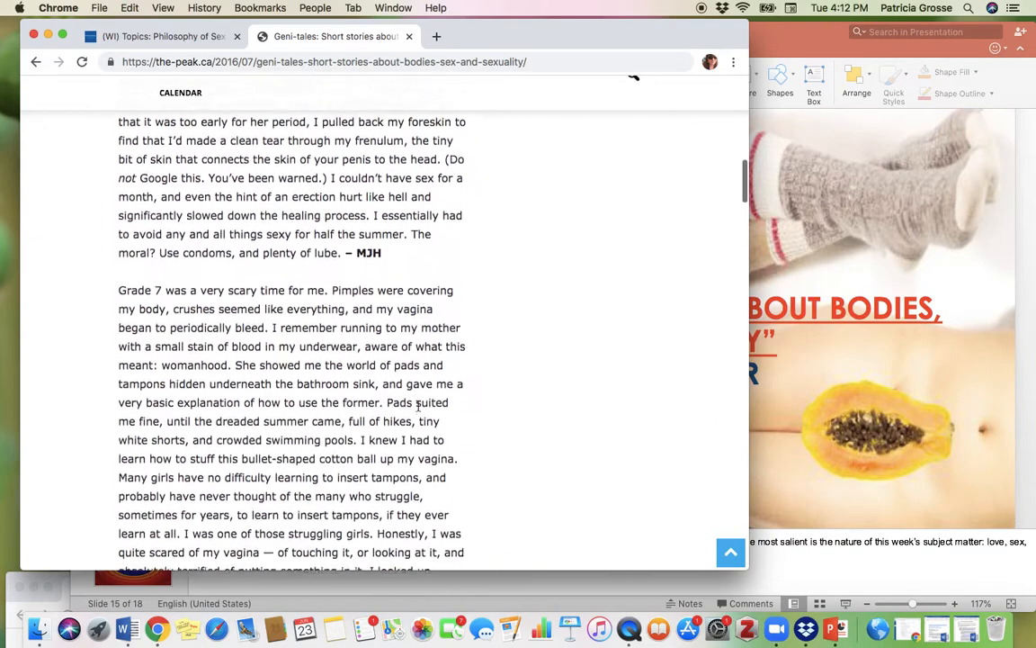
pyautogui.scroll(-3)
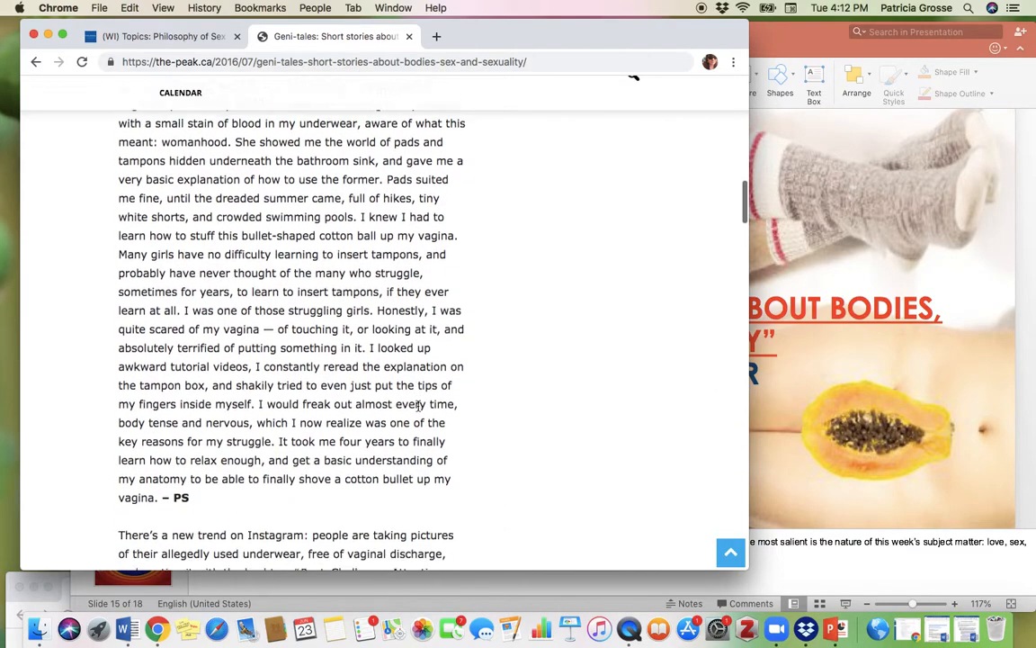
pyautogui.scroll(-3)
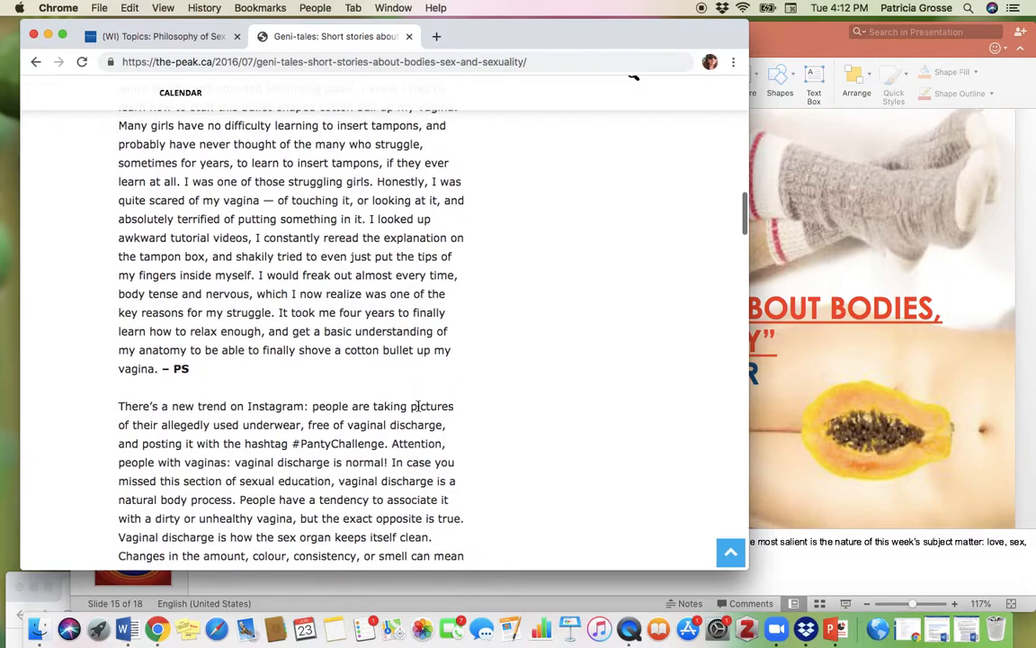
pyautogui.scroll(-3)
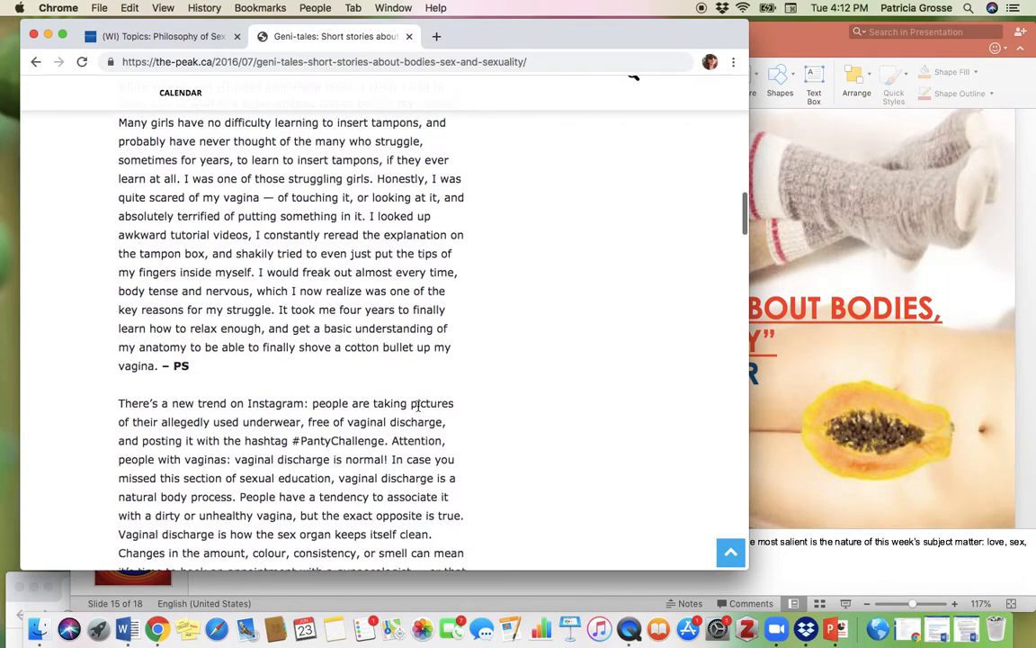
pyautogui.scroll(-3)
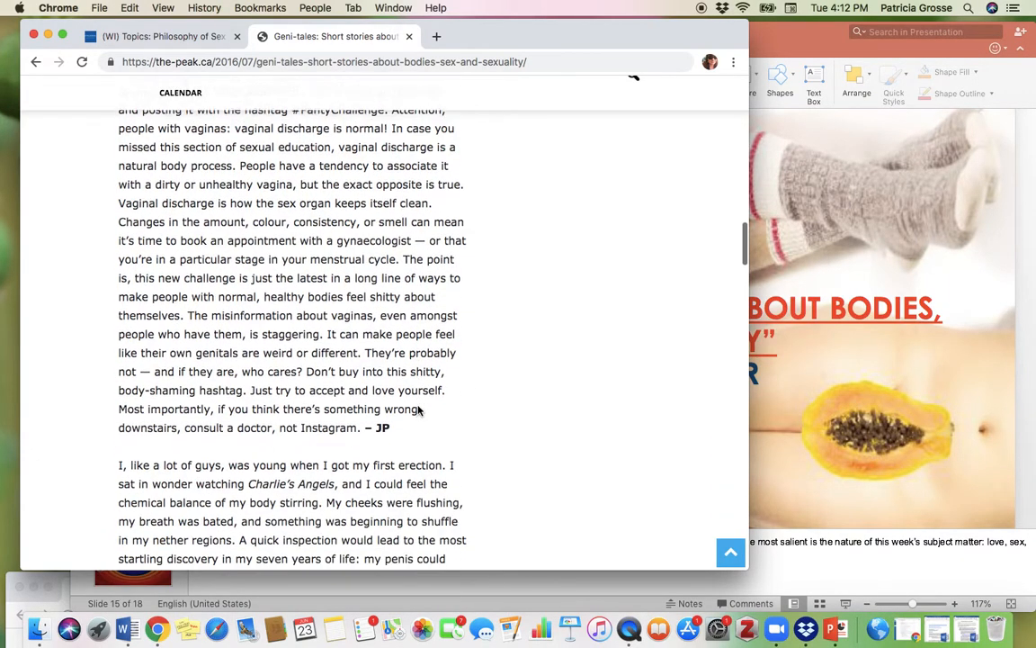
pyautogui.scroll(-3)
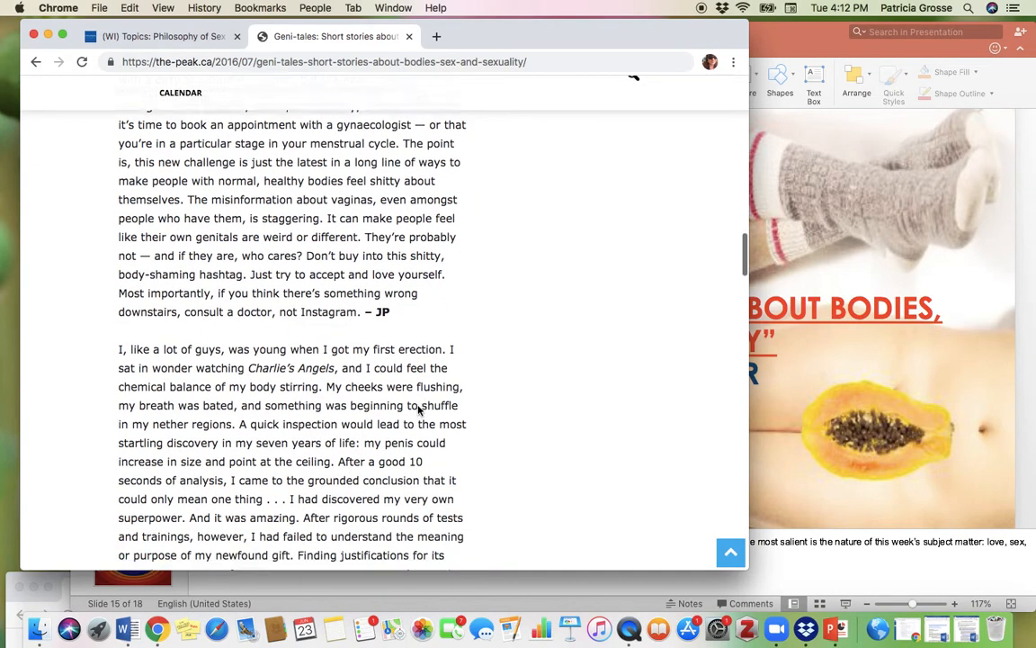
pyautogui.scroll(-3)
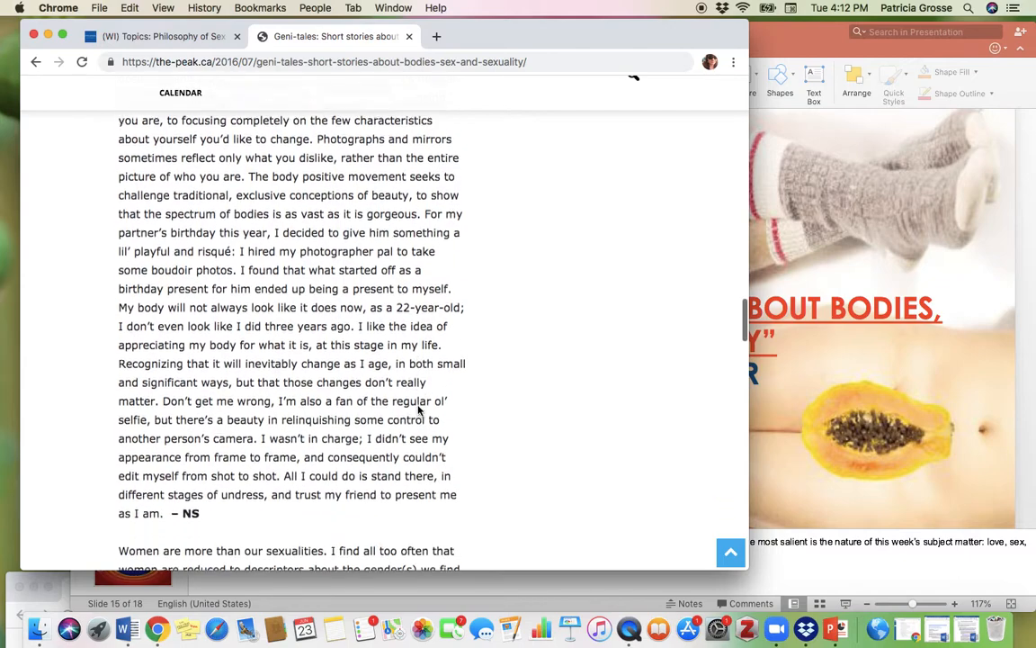
pyautogui.scroll(-3)
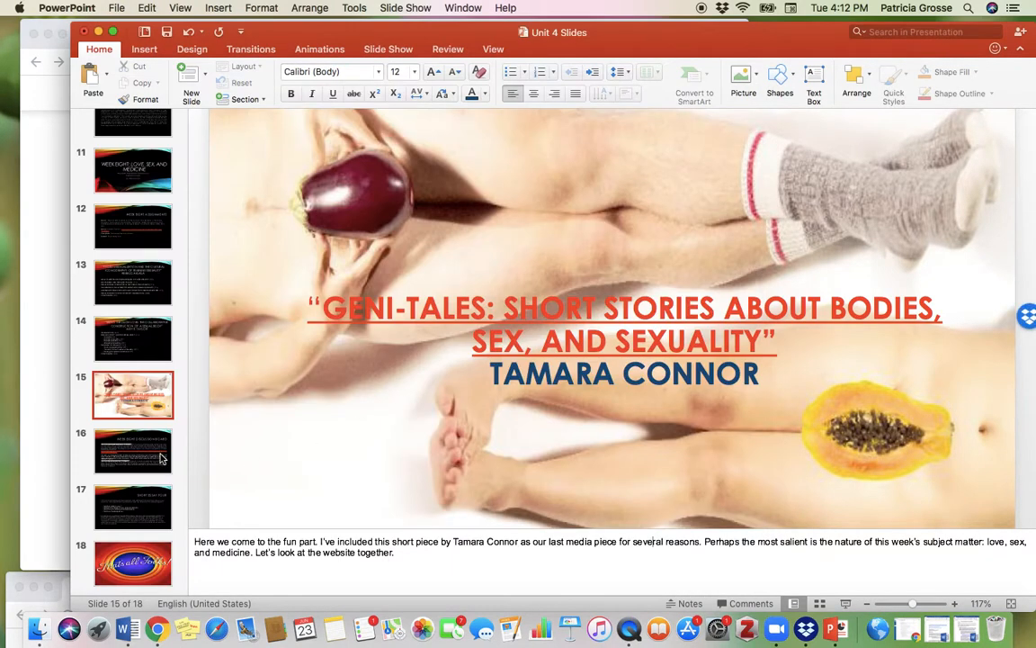
# Step: Show slide 16, the Week Eight Discussion Board with Part One and Part Two deadlines
pyautogui.click(132, 451)
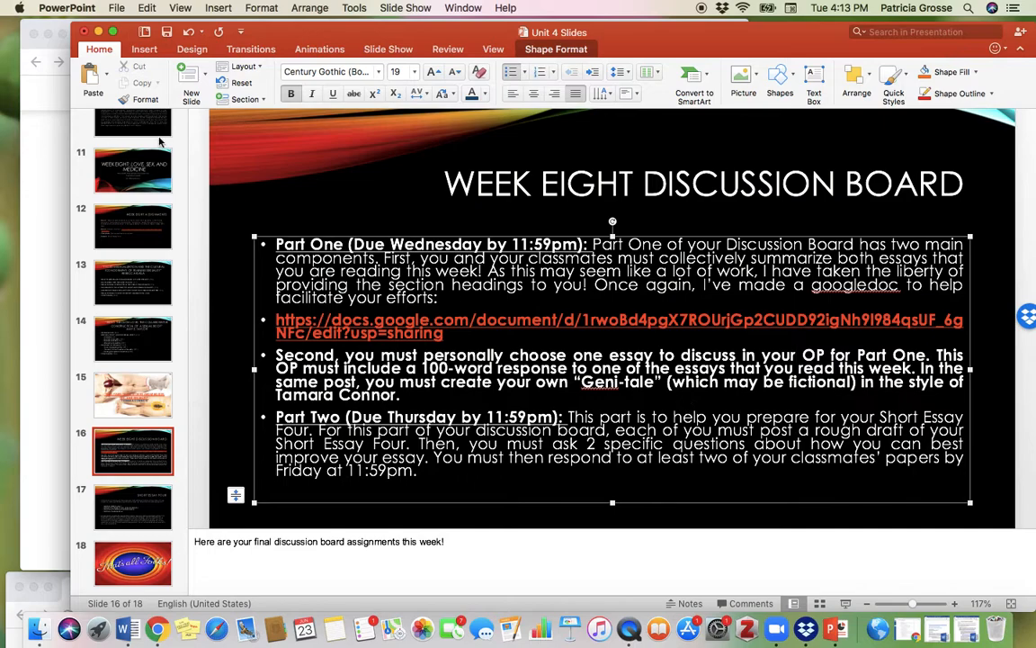
pyautogui.moveTo(140, 514)
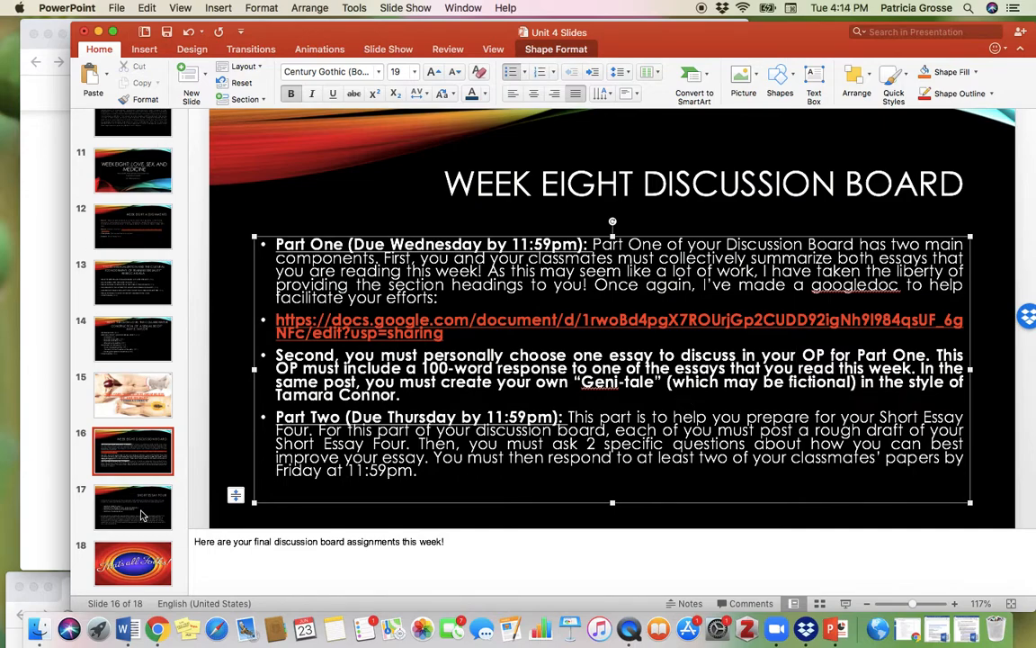
# Step: Show slide 17, the Short Essay Four slide
pyautogui.click(132, 507)
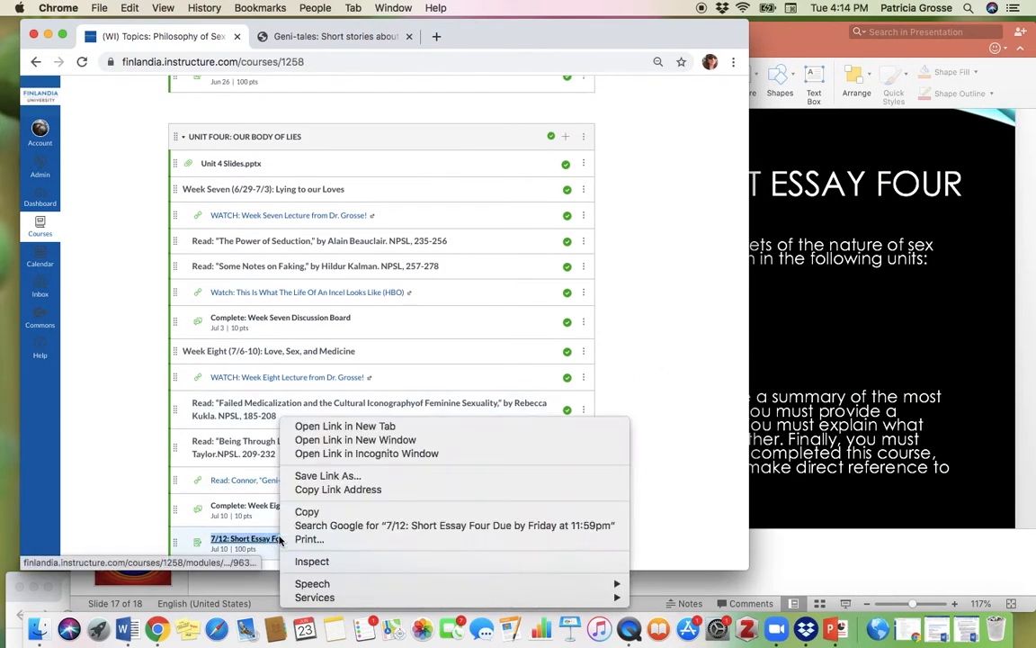
# Step: Open the Short Essay Four assignment in a new tab, then show the 'That's all Folks!' slide
pyautogui.click(345, 426)
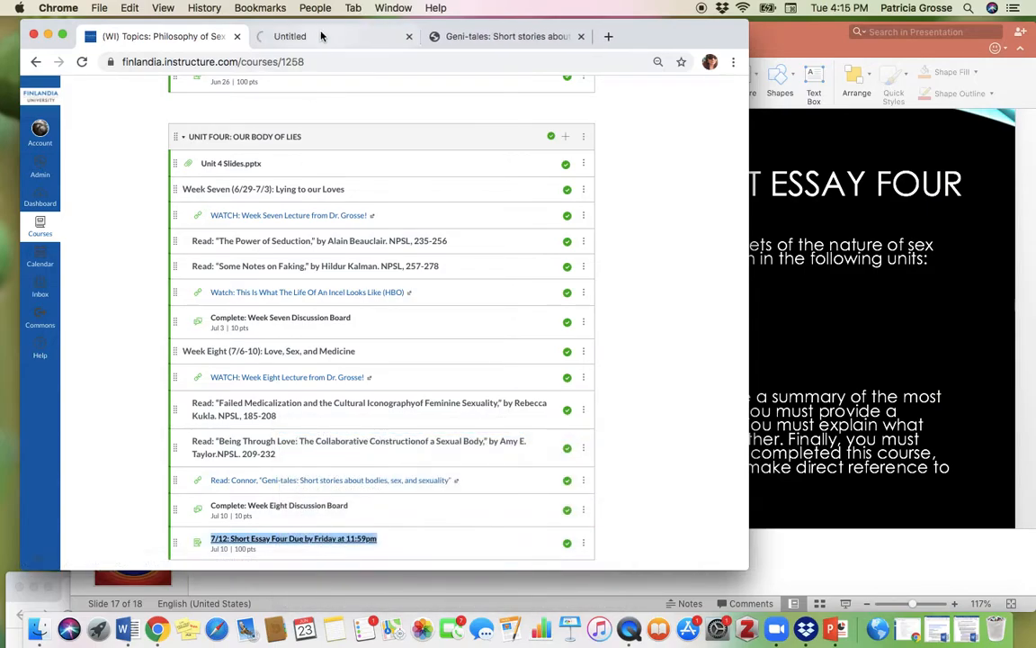
pyautogui.click(294, 538)
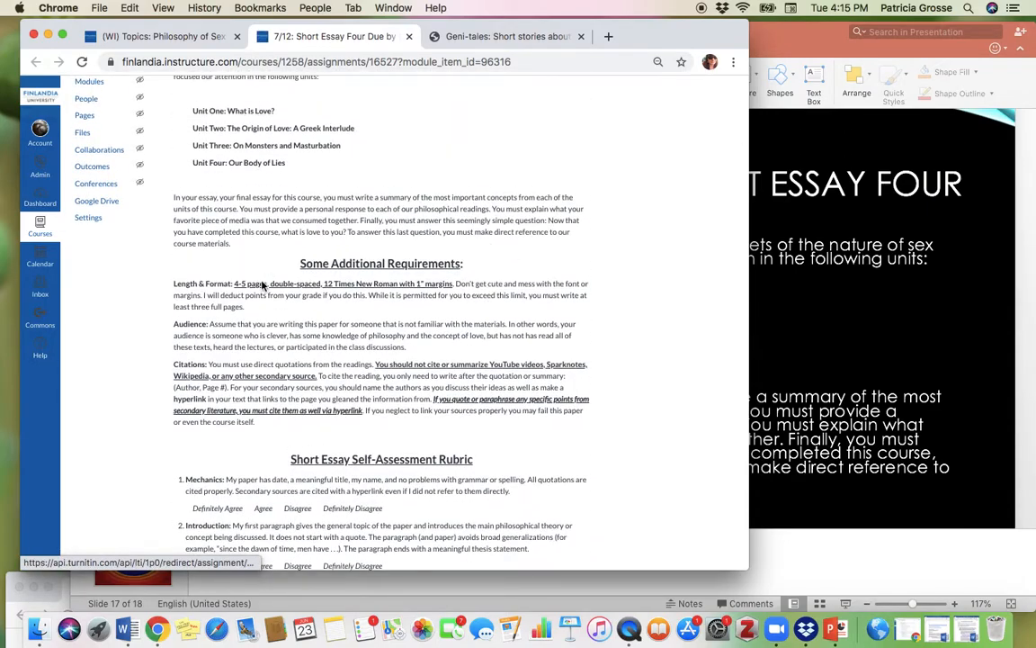
pyautogui.scroll(-3)
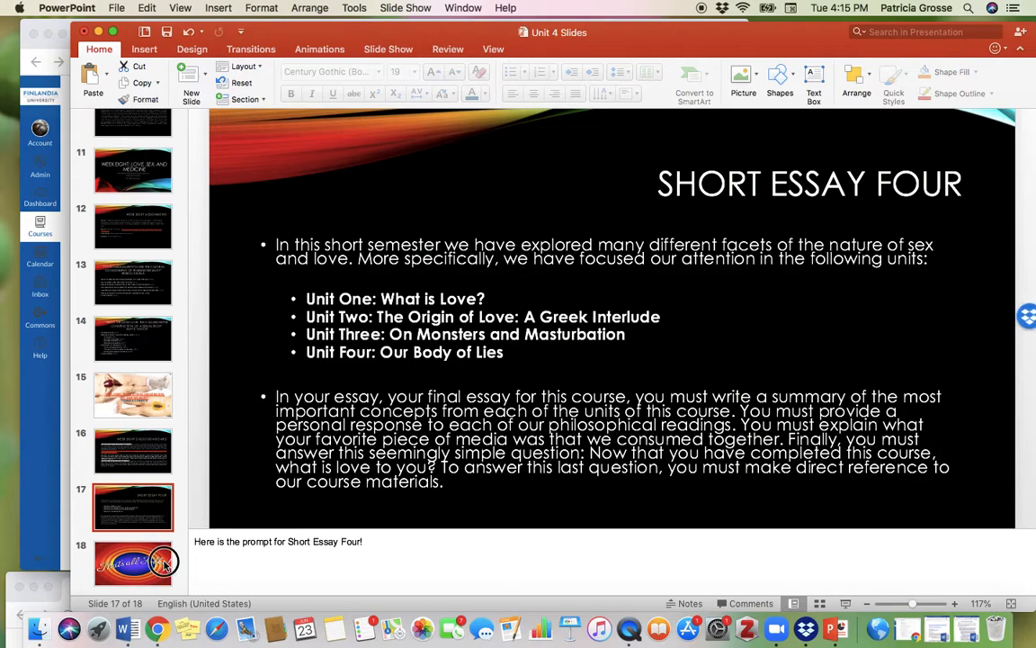
pyautogui.click(133, 562)
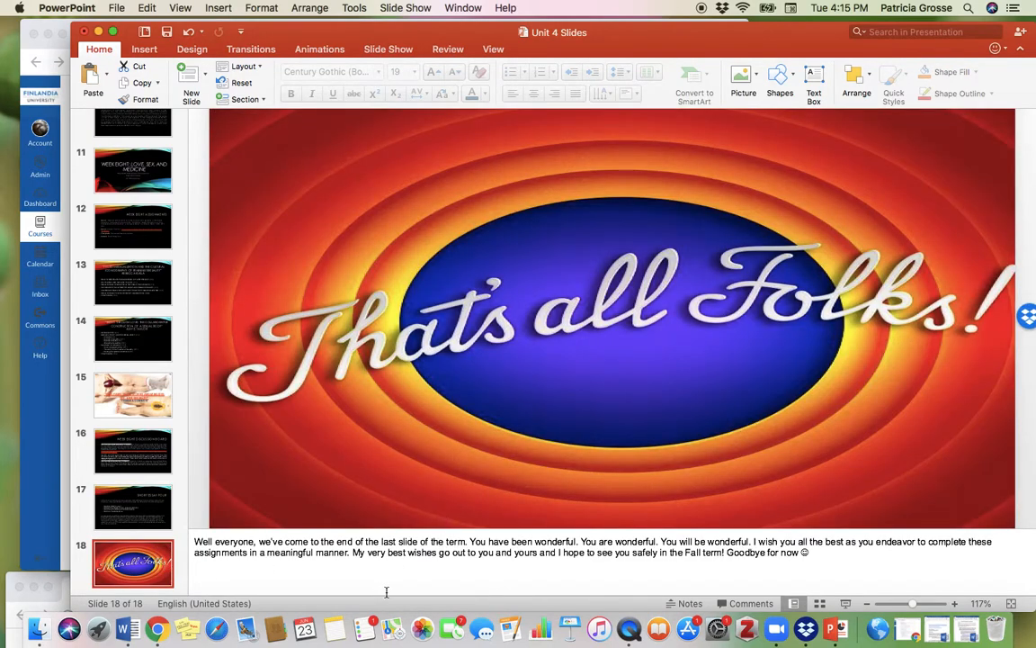